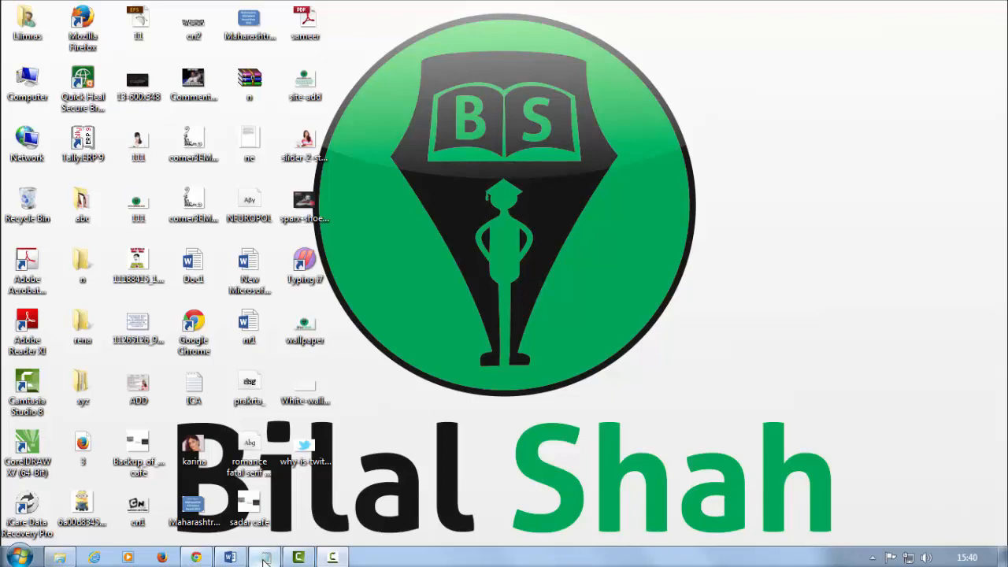
Step: Open the desktop tutorial notes file and place the cursor in its text
{"action": "left_click", "coordinate": [265, 558]}
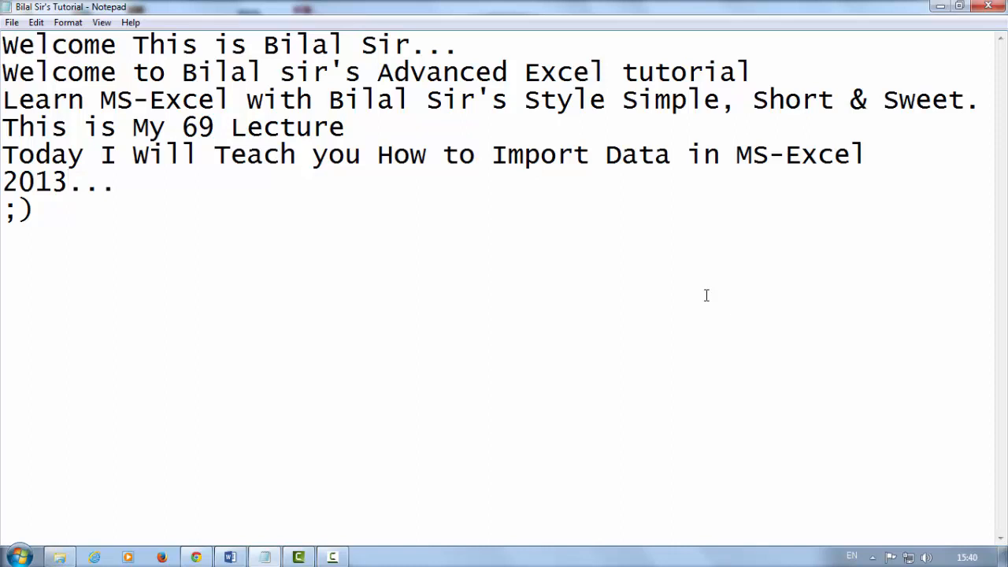
{"action": "left_click", "coordinate": [69, 182]}
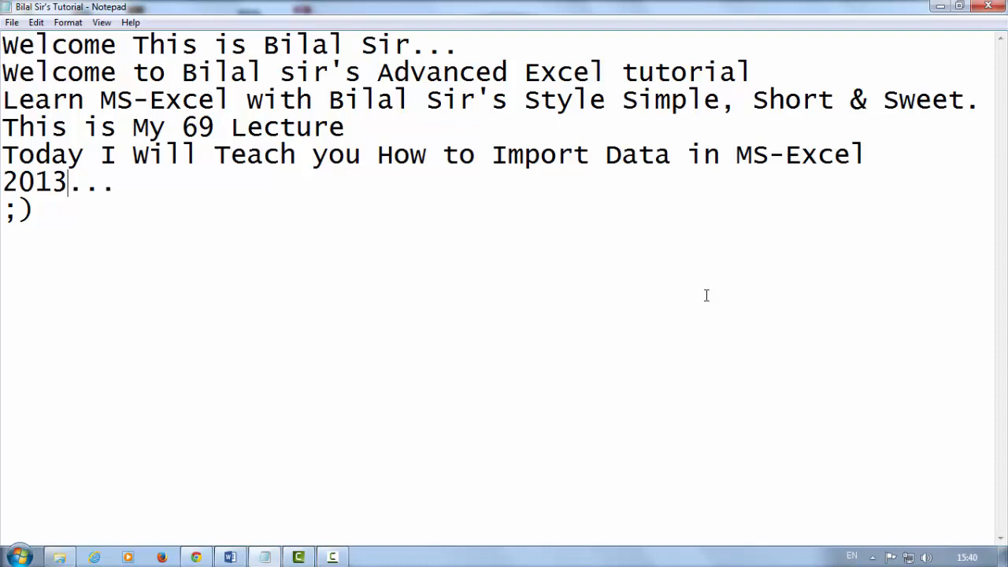
{"action": "mouse_move", "coordinate": [695, 296]}
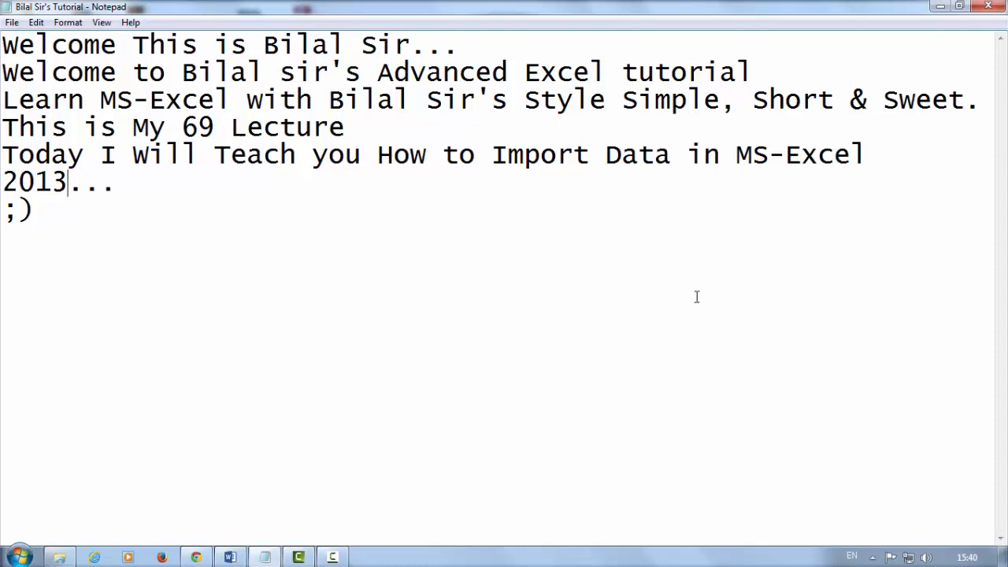
Step: Close Notepad and launch Excel 2013 with a blank Book1 workbook
{"action": "left_click", "coordinate": [16, 556]}
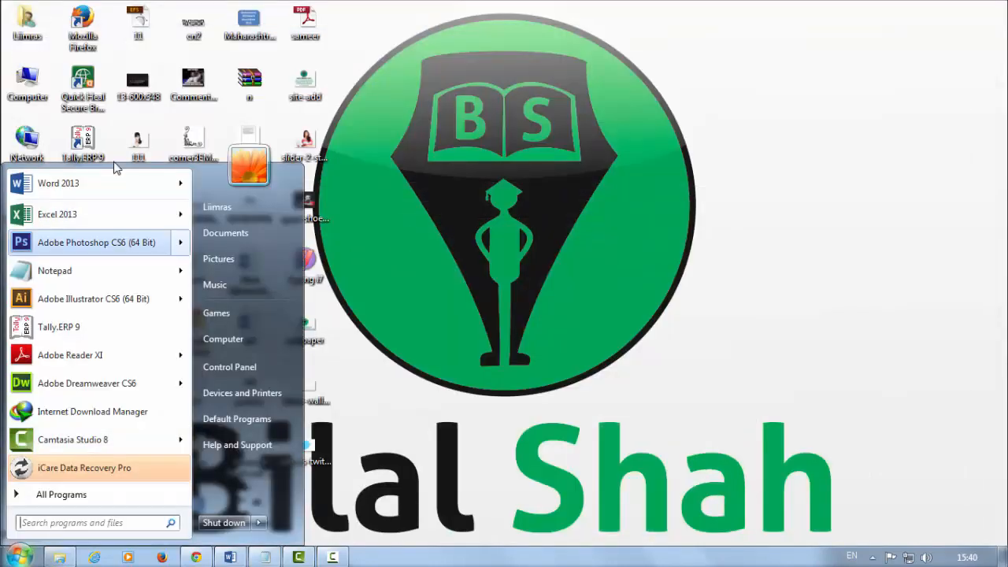
{"action": "left_click", "coordinate": [57, 214]}
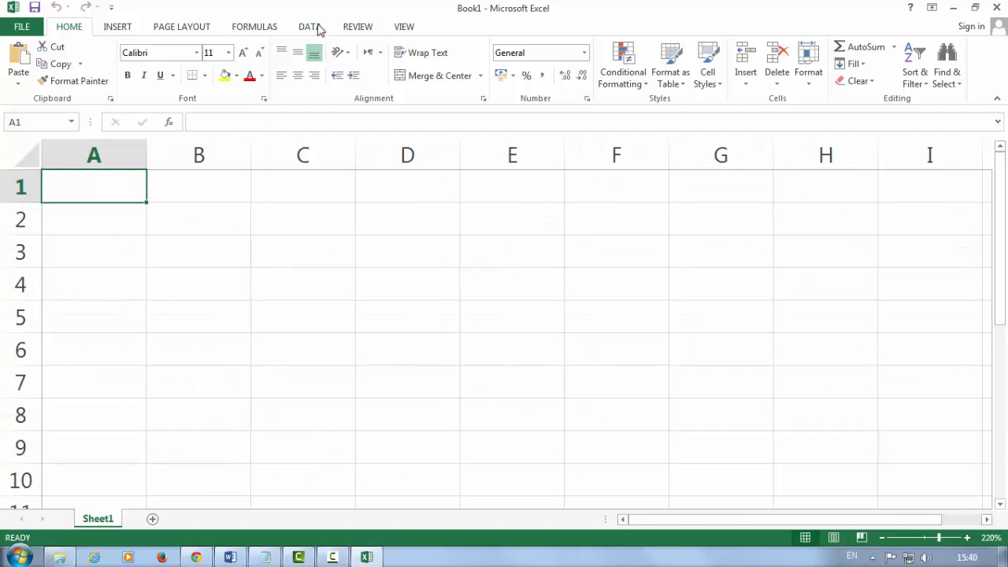
Step: Show the Data ribbon, browse From Other Sources, then dismiss it and select cell E6
{"action": "left_click", "coordinate": [309, 25]}
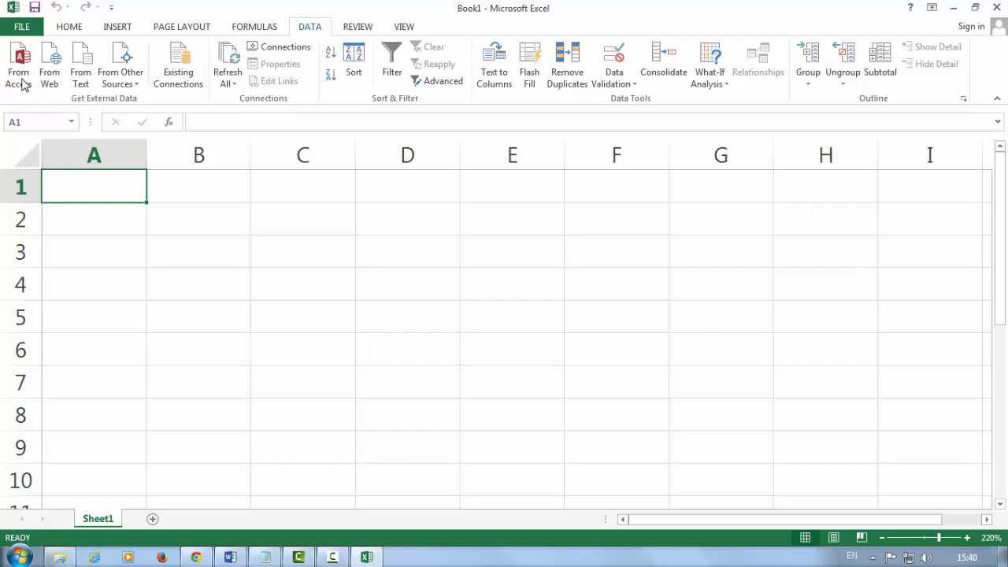
{"action": "mouse_move", "coordinate": [82, 93]}
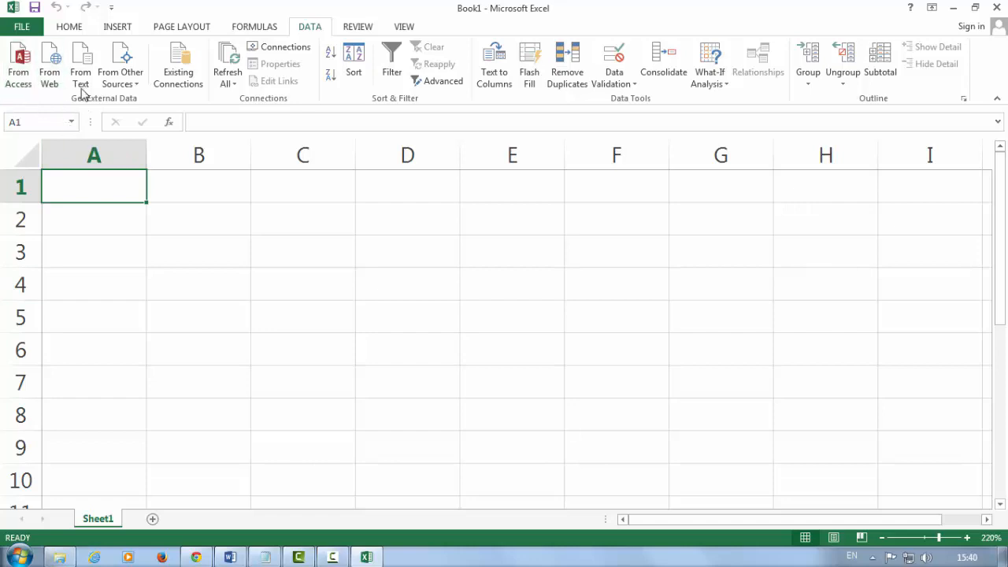
{"action": "left_click", "coordinate": [119, 67]}
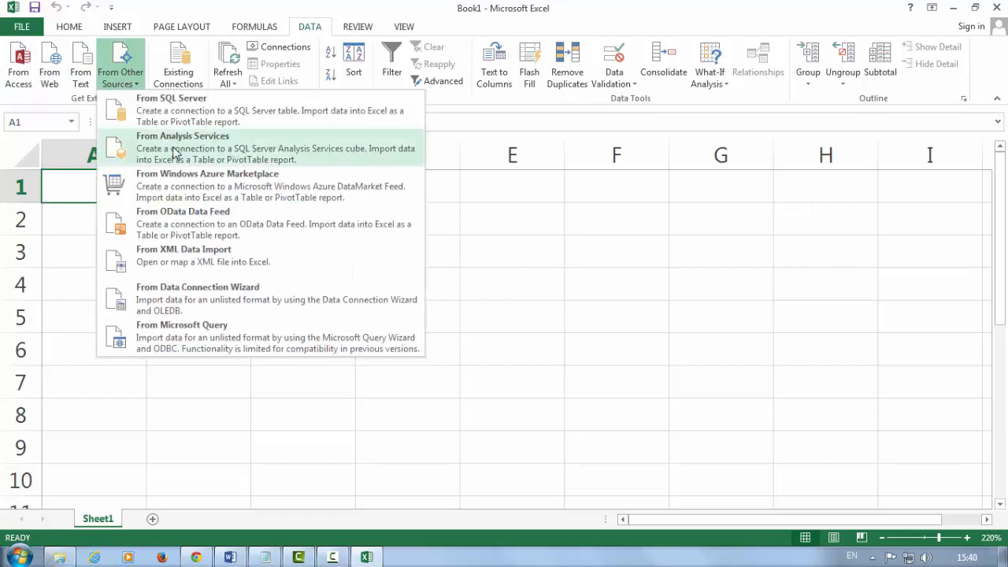
{"action": "mouse_move", "coordinate": [230, 373]}
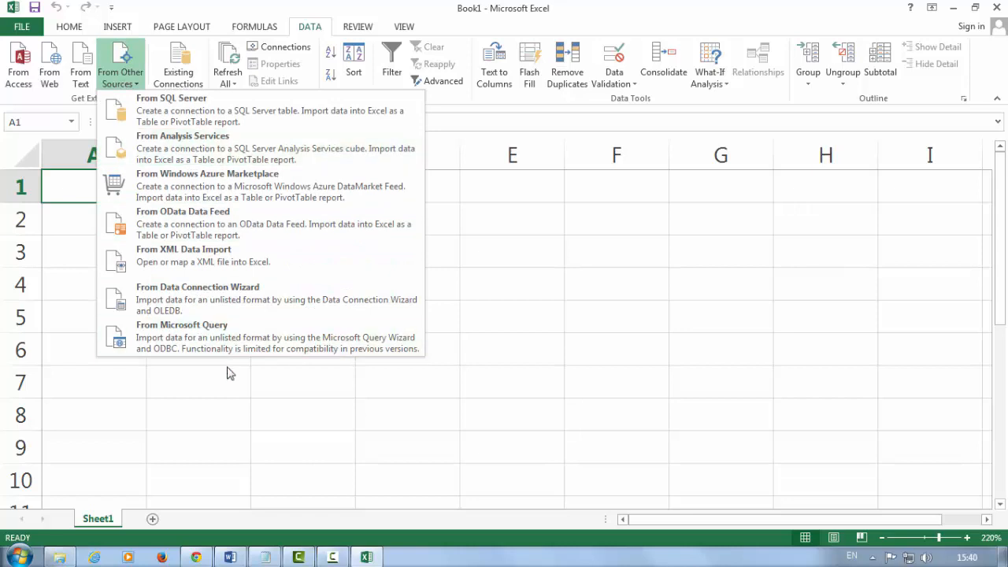
{"action": "mouse_move", "coordinate": [211, 354]}
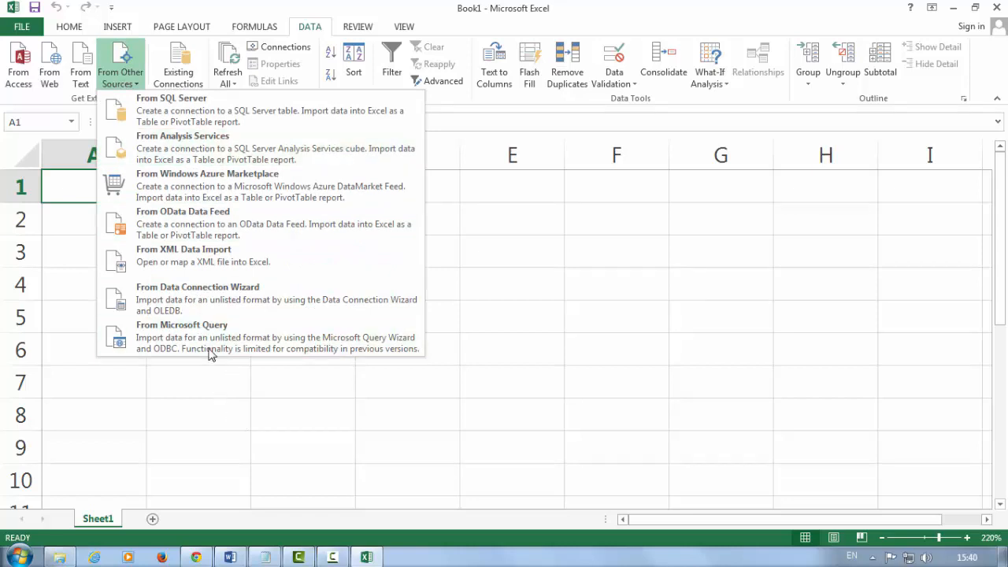
{"action": "mouse_move", "coordinate": [343, 460]}
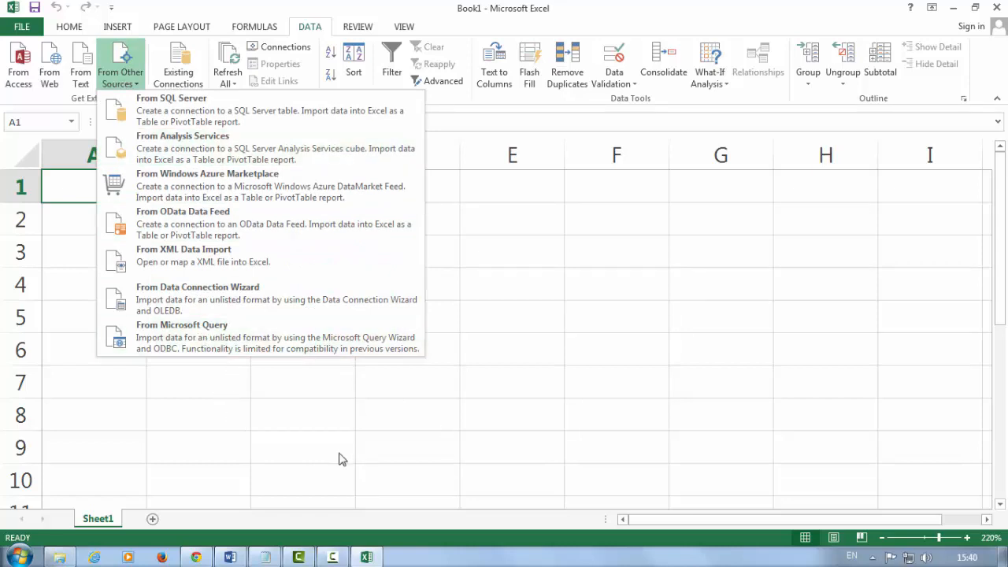
{"action": "mouse_move", "coordinate": [236, 371]}
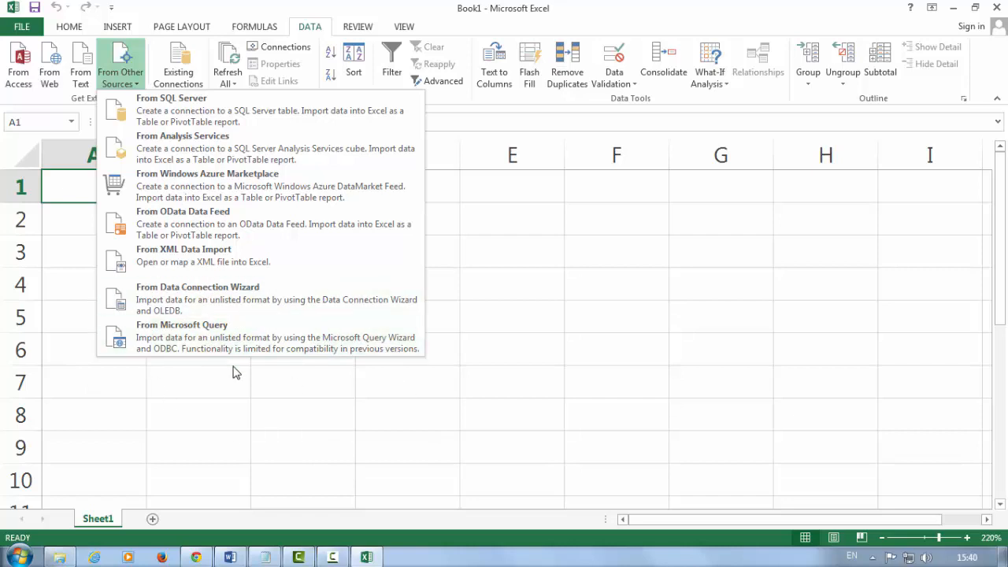
{"action": "mouse_move", "coordinate": [243, 419]}
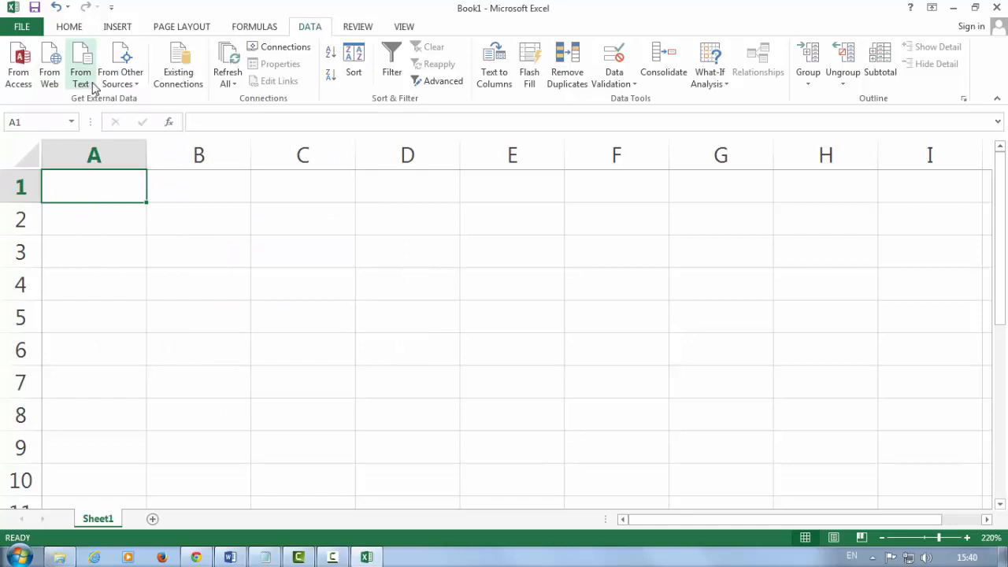
{"action": "mouse_move", "coordinate": [88, 88]}
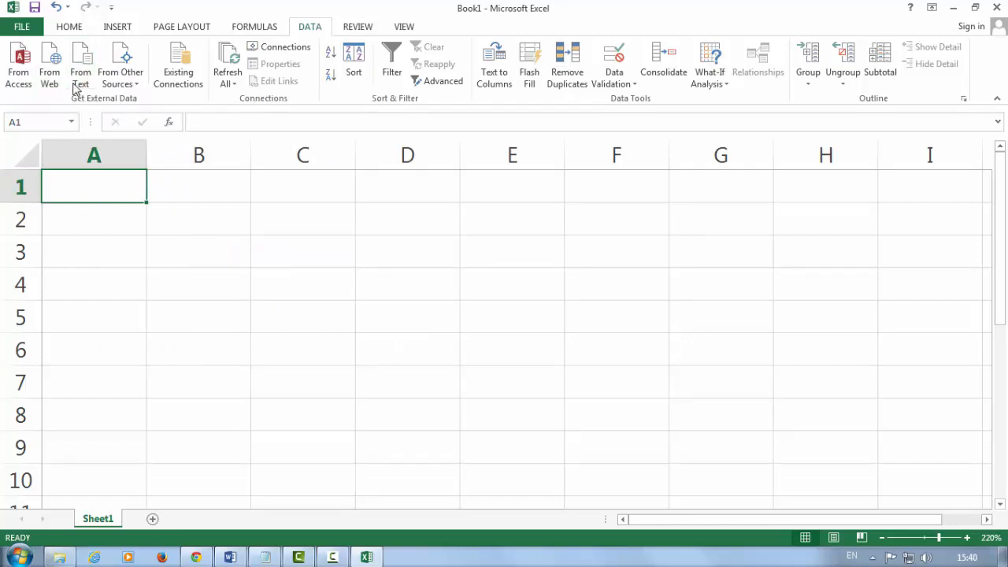
{"action": "mouse_move", "coordinate": [82, 96]}
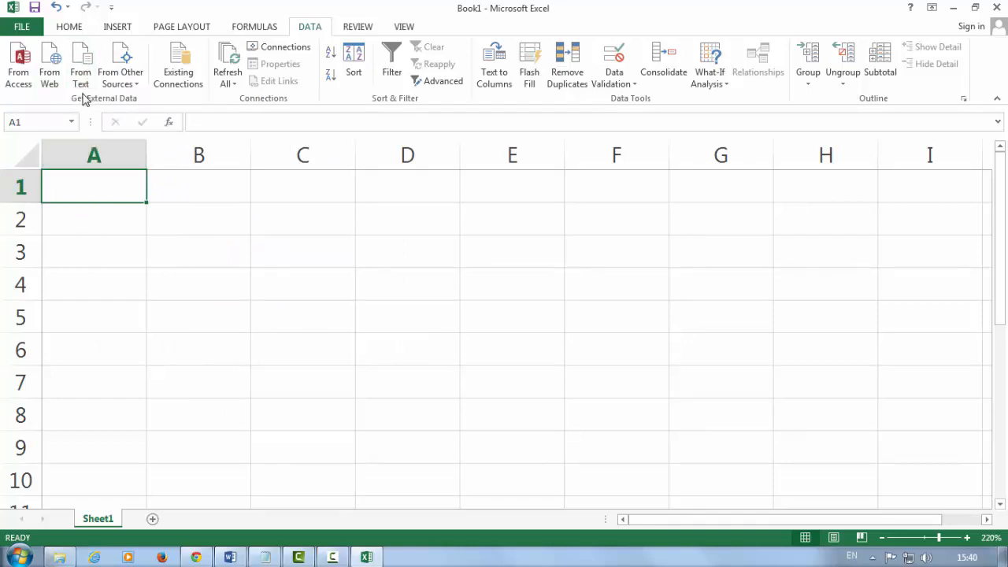
{"action": "left_click", "coordinate": [512, 349]}
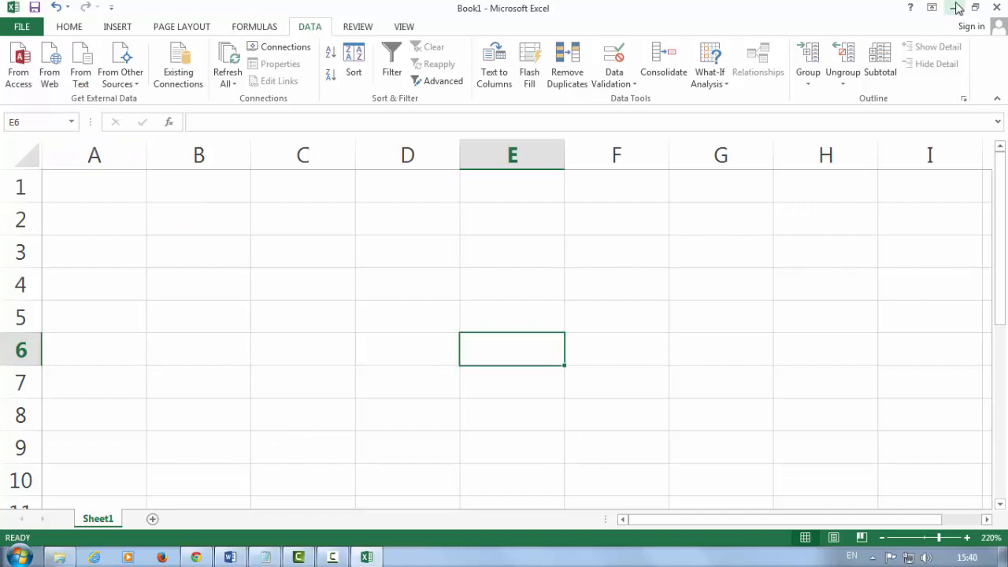
Step: Minimize Excel and create a new desktop text document named 'my text file'
{"action": "left_click", "coordinate": [954, 8]}
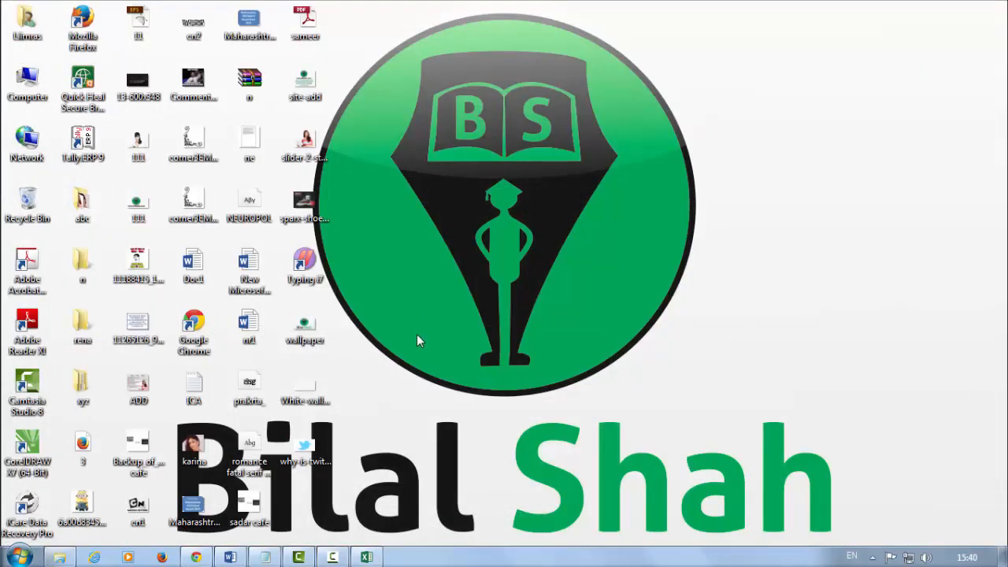
{"action": "right_click", "coordinate": [419, 340]}
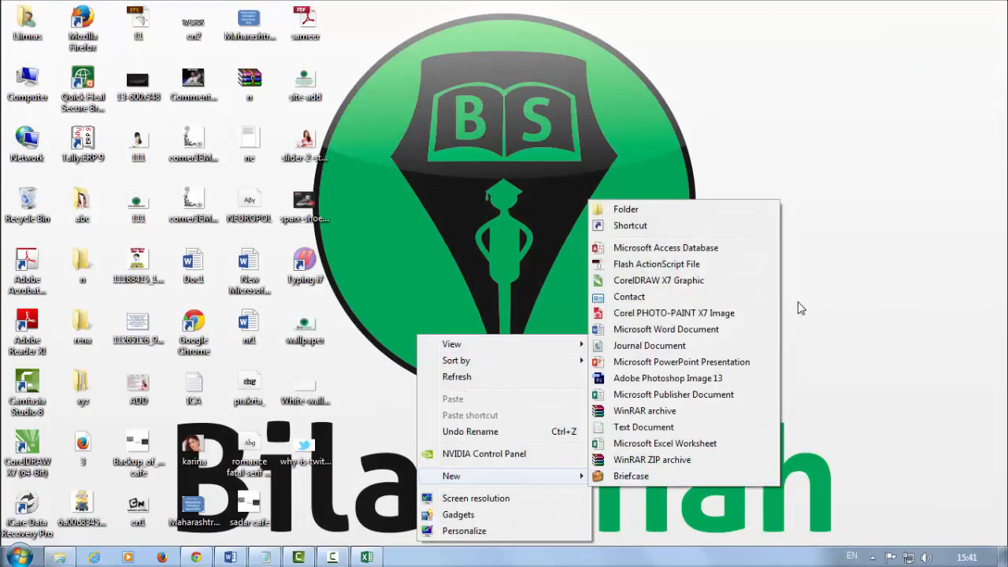
{"action": "left_click", "coordinate": [642, 426]}
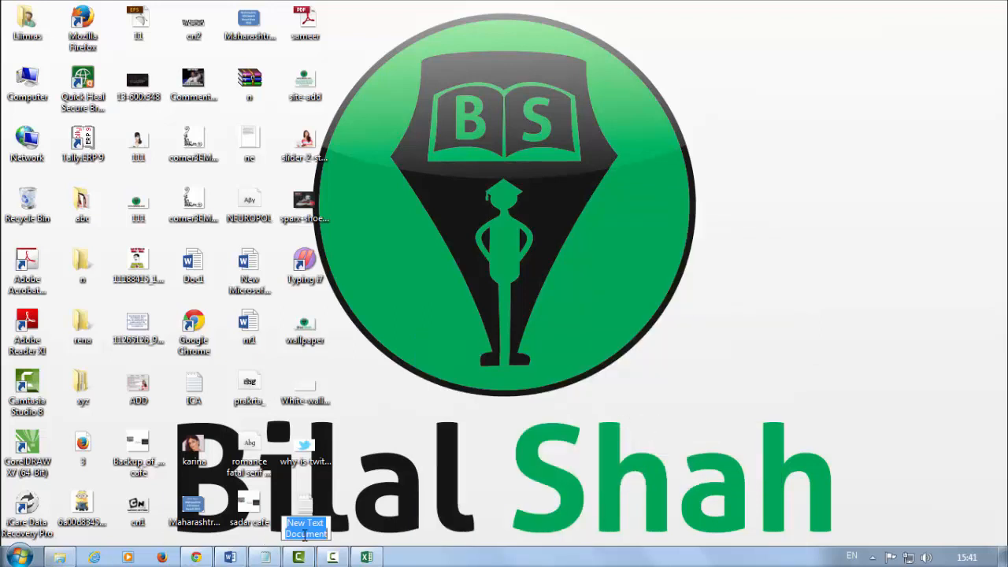
{"action": "type", "text": "my text file"}
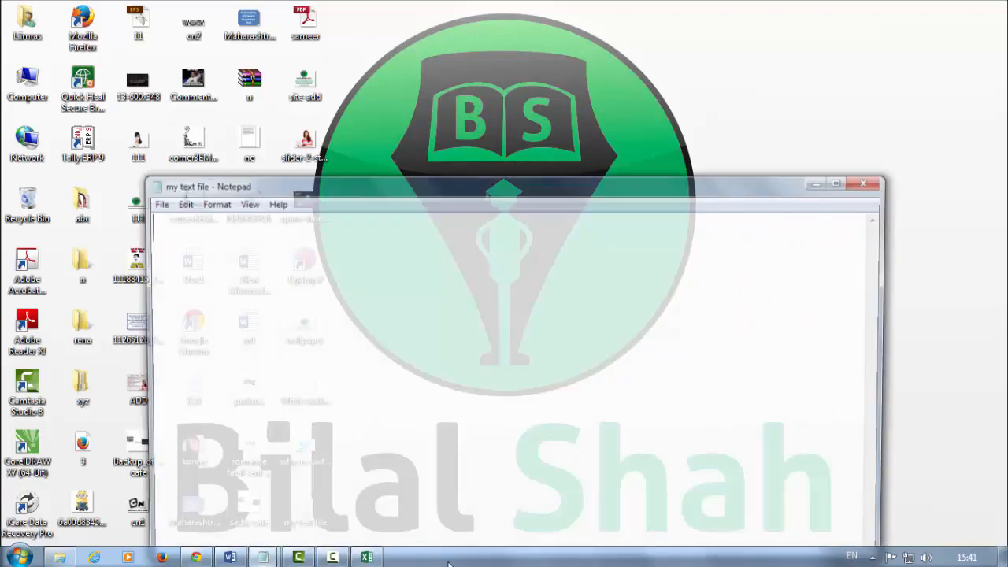
Step: Write three lines: 'This is my text' ... 'want to Import' ... 'into Excel 2013'
{"action": "left_click", "coordinate": [834, 183]}
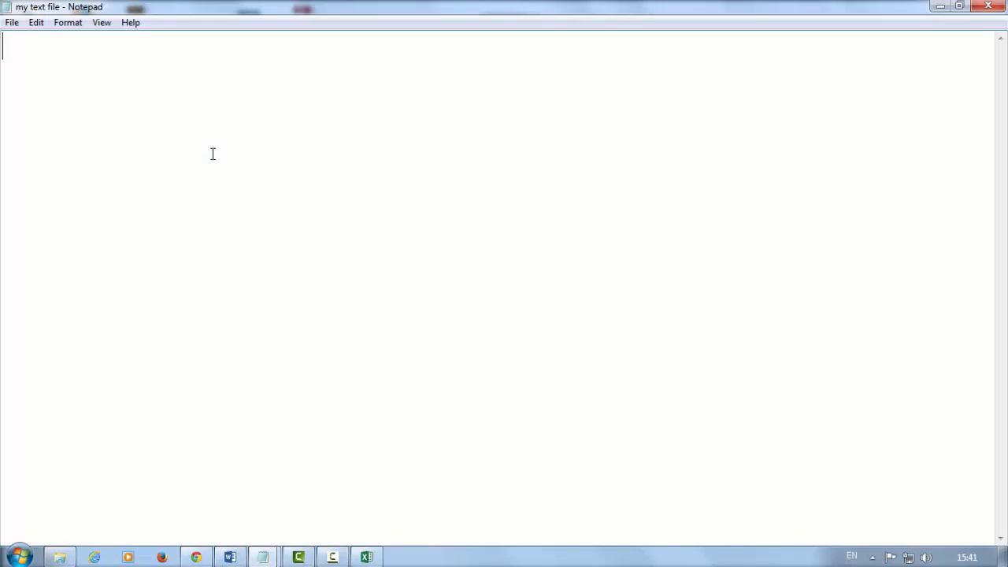
{"action": "type", "text": "Thi"}
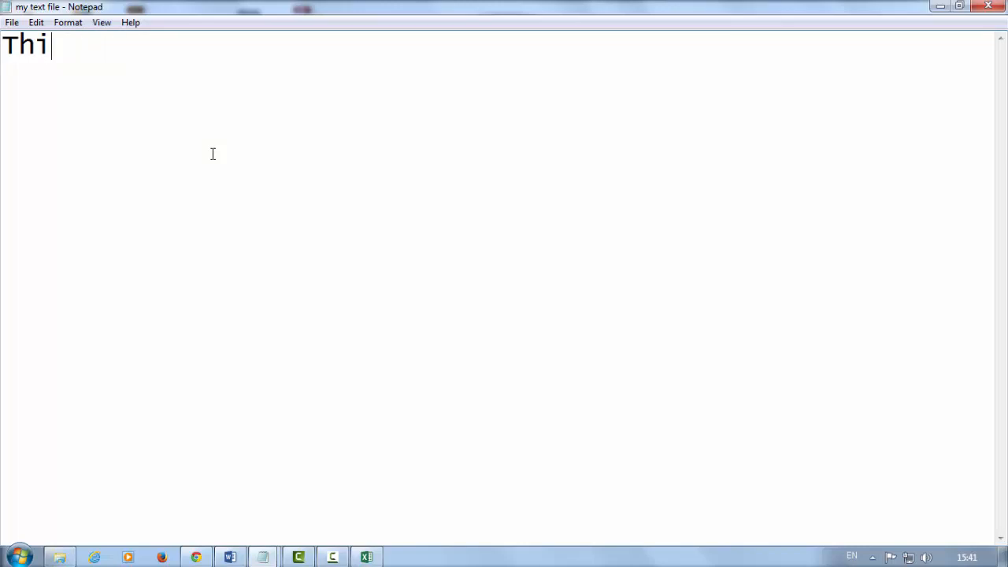
{"action": "type", "text": "s is my"}
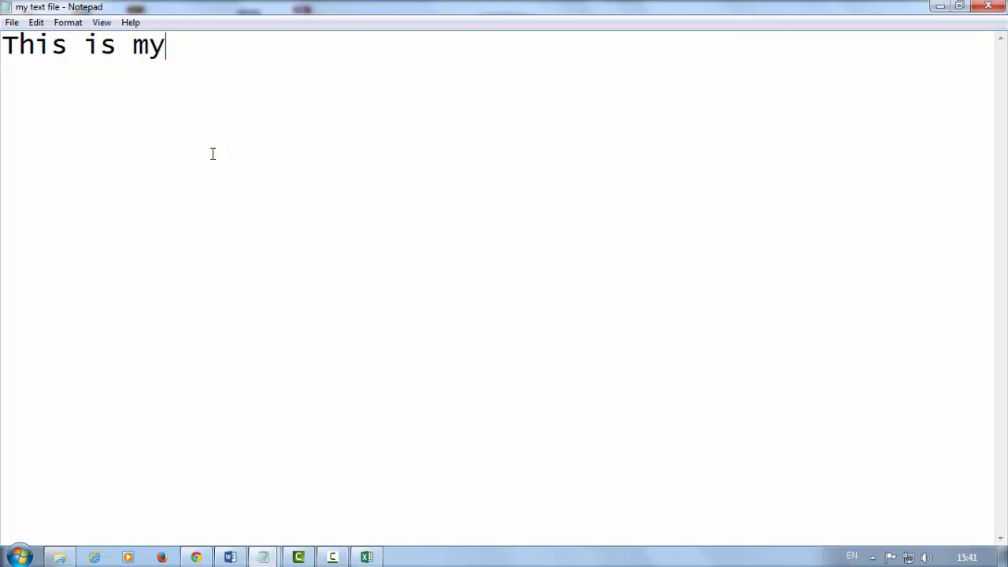
{"action": "type", "text": "text File"}
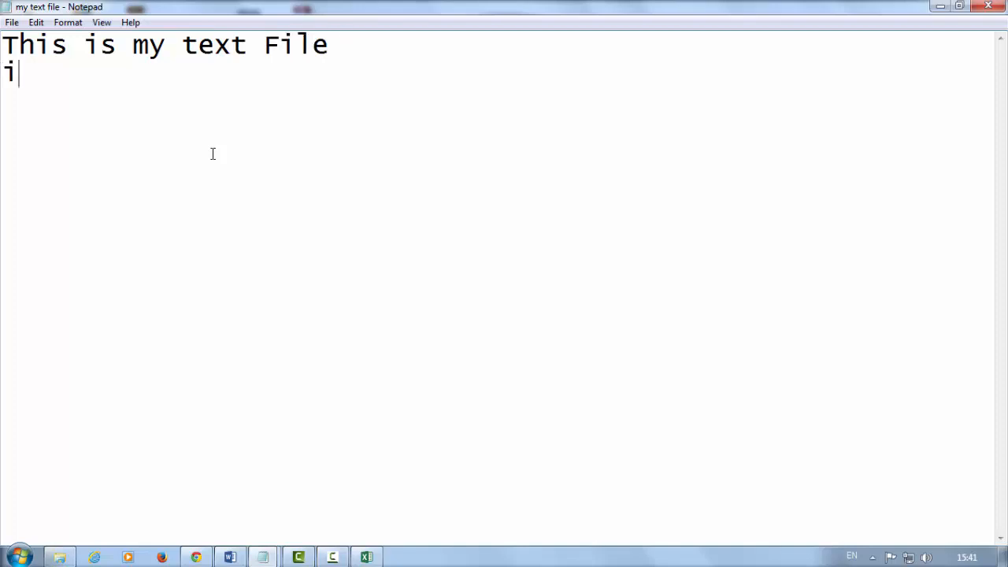
{"action": "type", "text": "want to"}
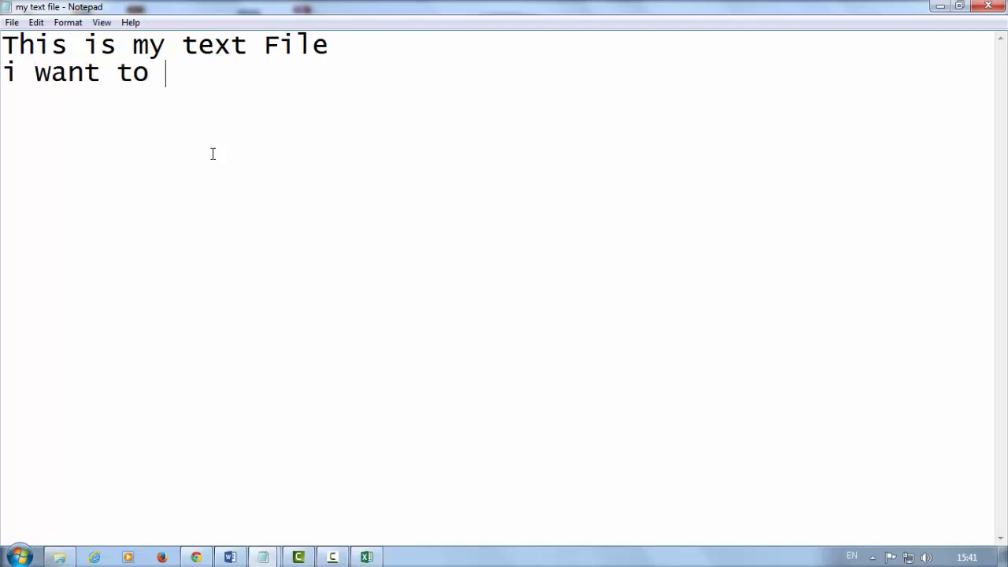
{"action": "type", "text": "Import this file"}
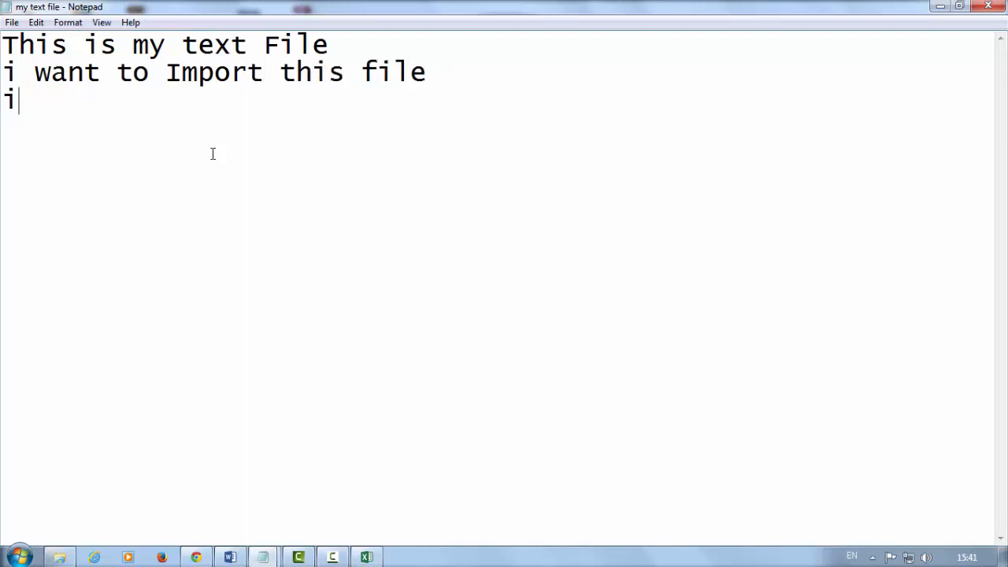
{"action": "type", "text": "nto Excel 2"}
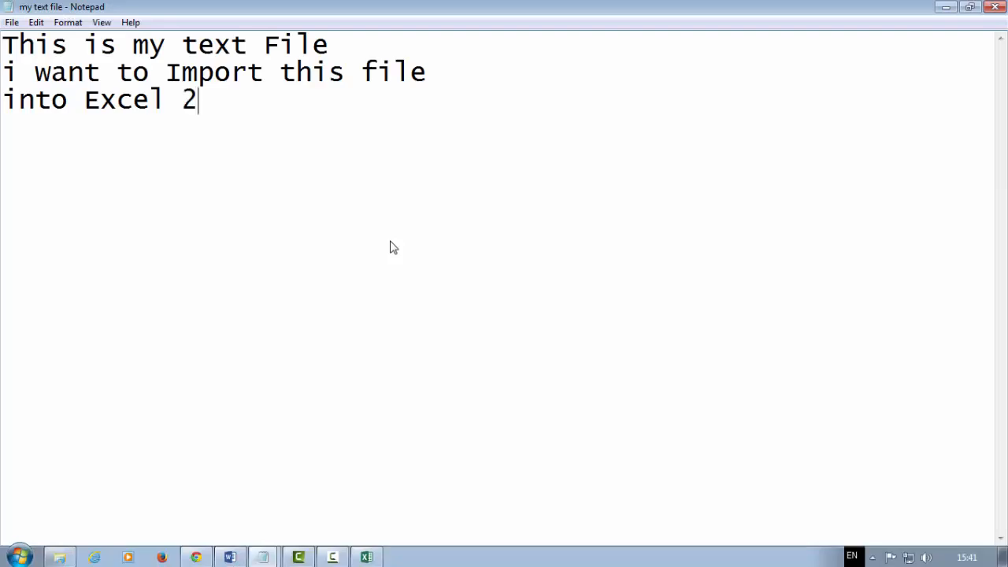
{"action": "type", "text": "013"}
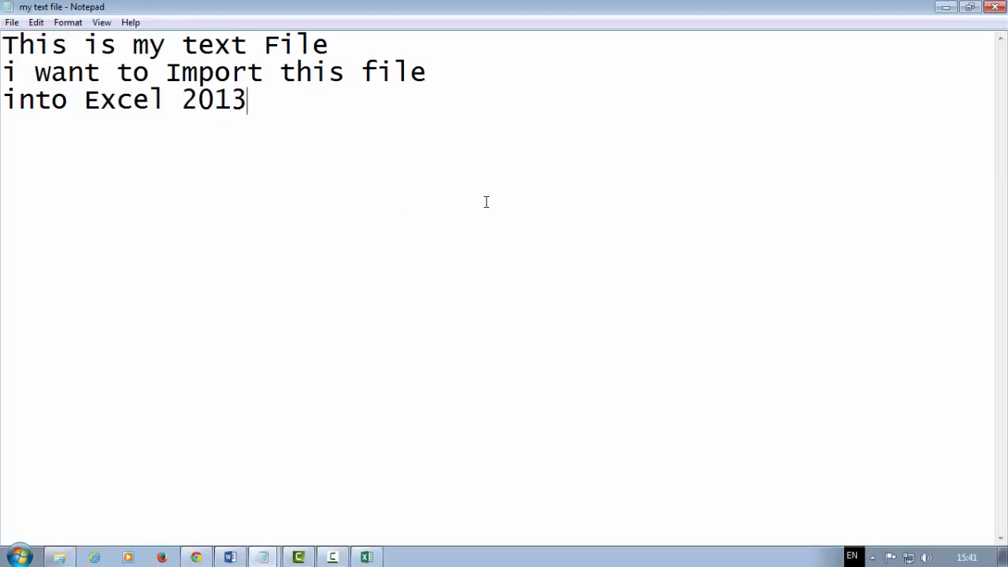
Step: Close Notepad, saving the changes to 'my text file'
{"action": "left_click", "coordinate": [995, 6]}
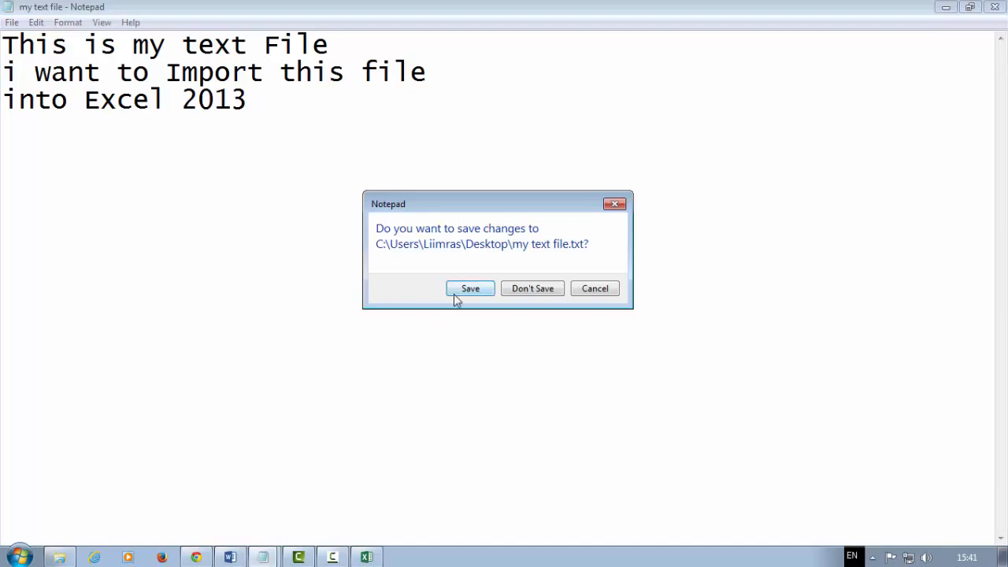
{"action": "left_click", "coordinate": [532, 288]}
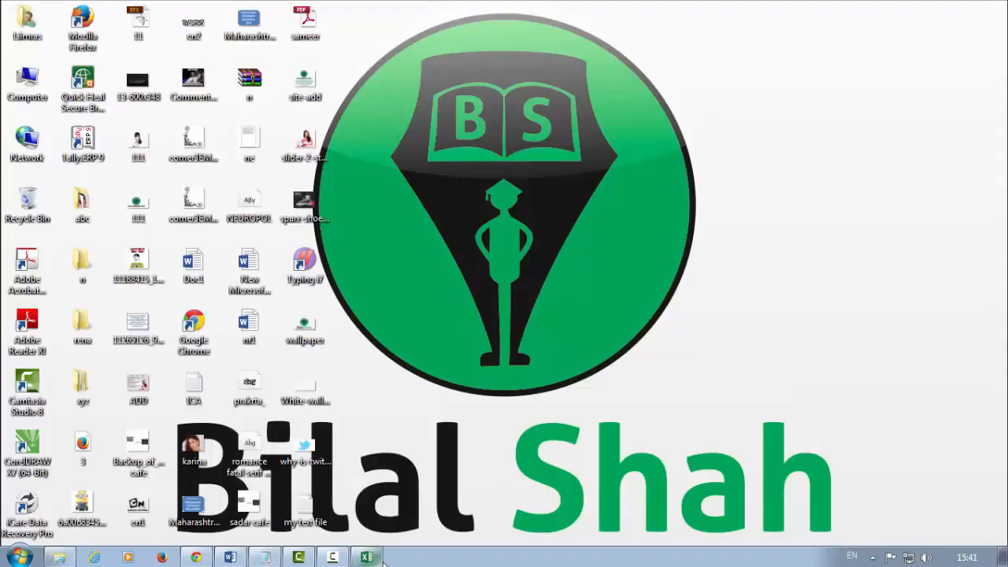
Step: Restore Excel and import 'my text file' from the Desktop via From Text
{"action": "left_click", "coordinate": [365, 558]}
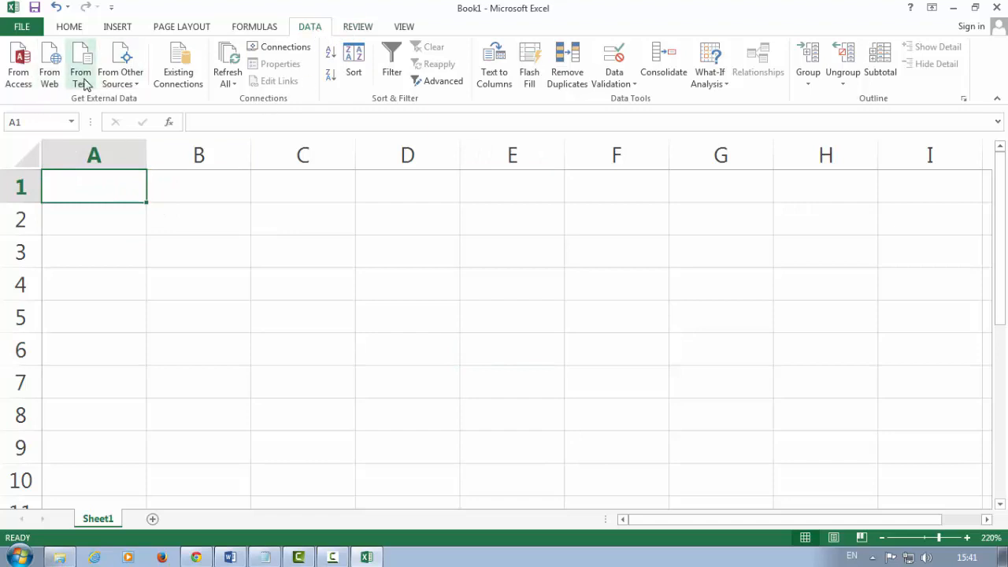
{"action": "left_click", "coordinate": [80, 63]}
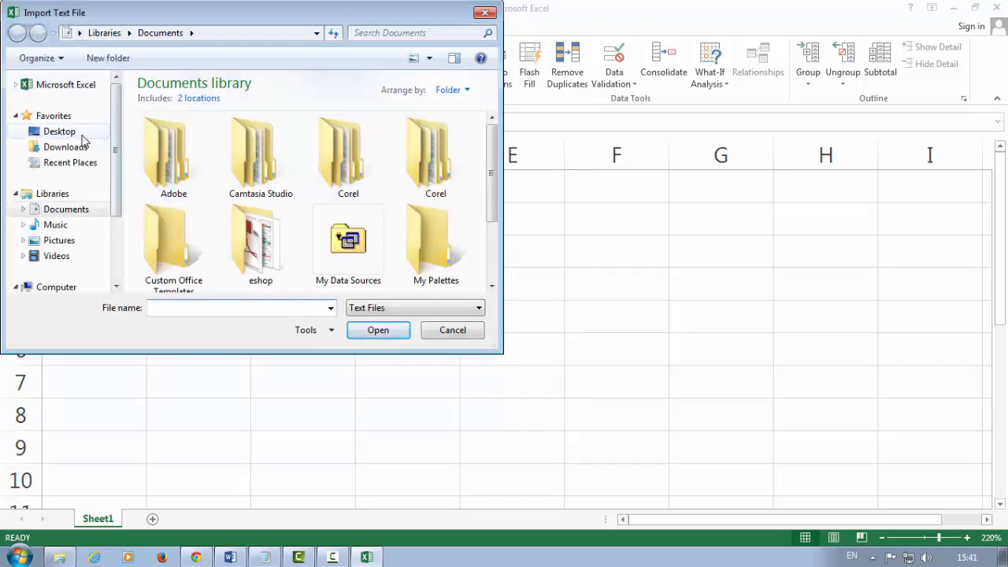
{"action": "left_click", "coordinate": [60, 133]}
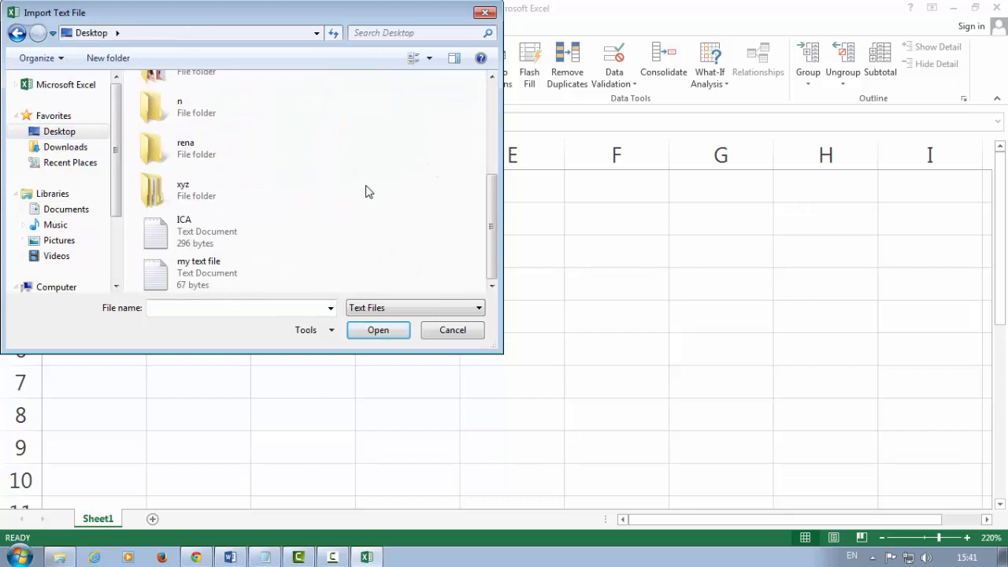
{"action": "left_click", "coordinate": [198, 271]}
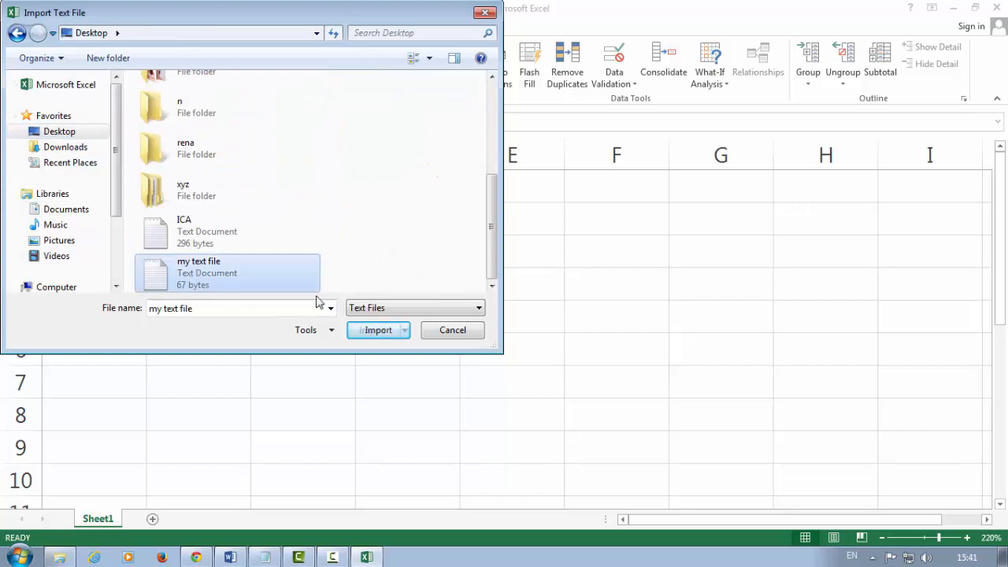
{"action": "left_click", "coordinate": [378, 331]}
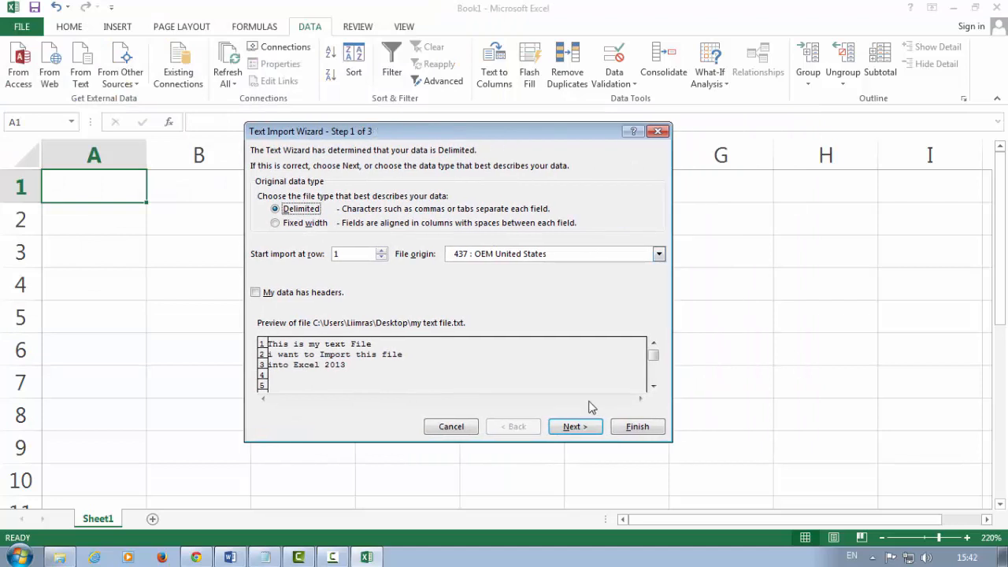
{"action": "mouse_move", "coordinate": [491, 422]}
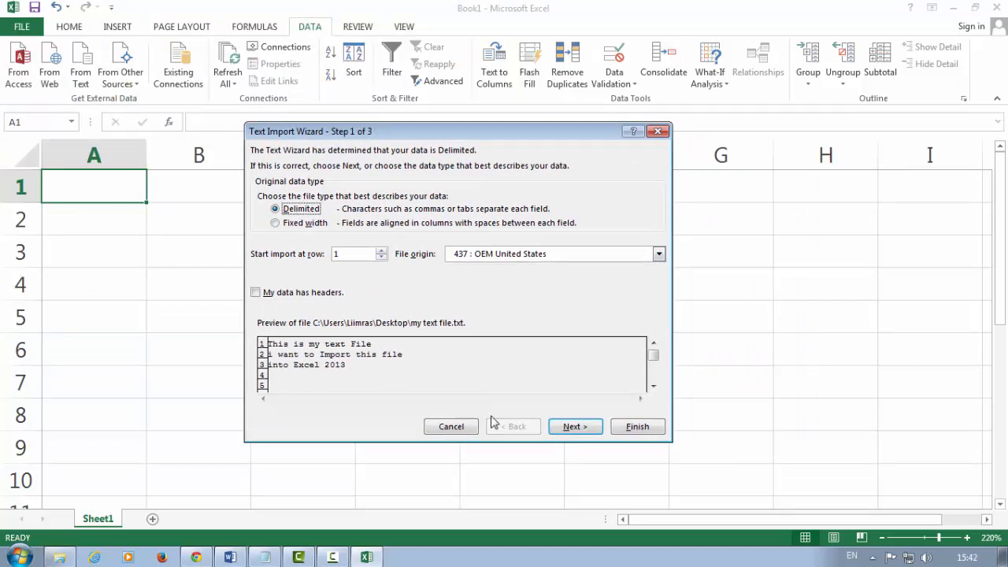
Step: Choose Space as the delimiter in the Text Import Wizard and finish it
{"action": "left_click", "coordinate": [575, 425]}
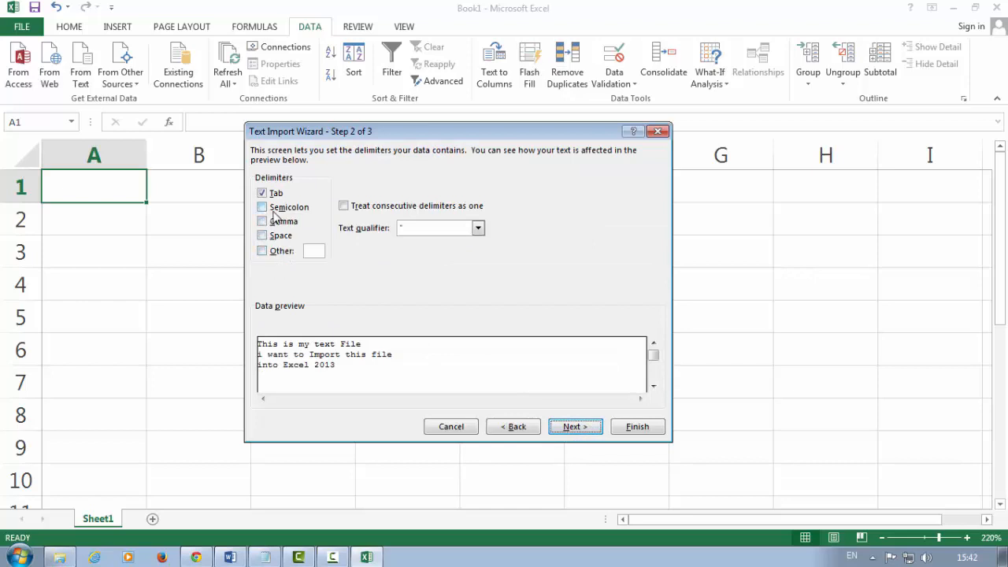
{"action": "mouse_move", "coordinate": [316, 255]}
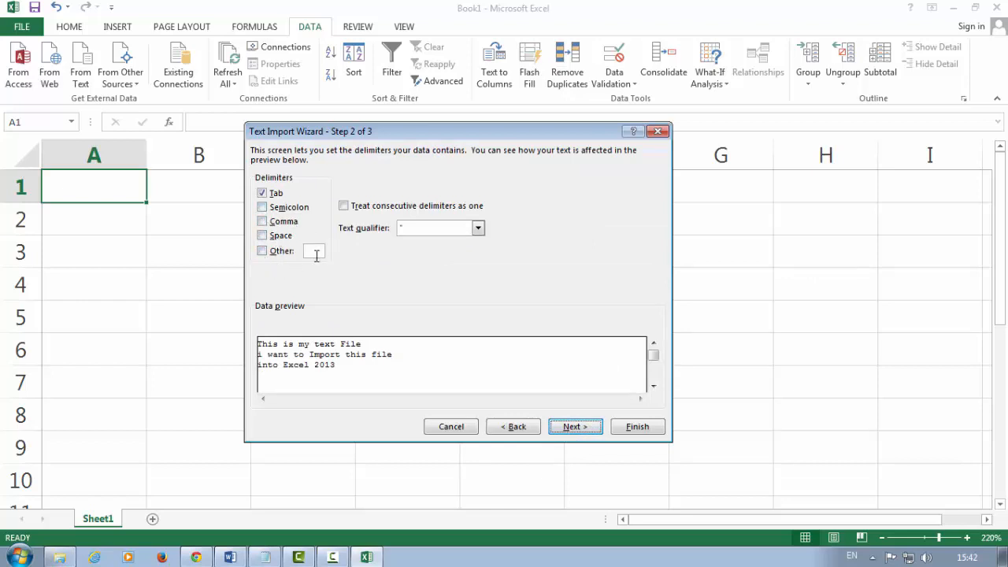
{"action": "mouse_move", "coordinate": [261, 236]}
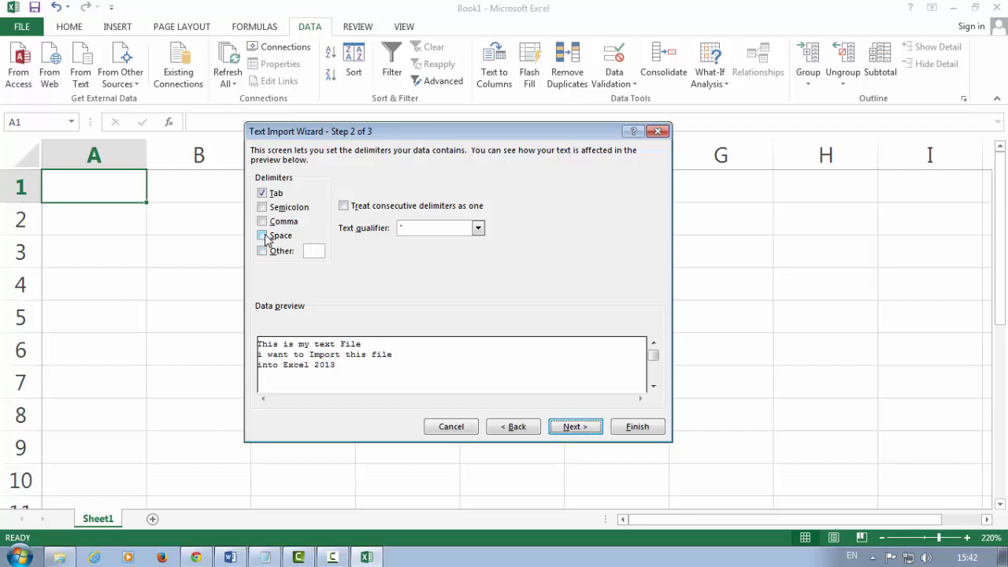
{"action": "left_click", "coordinate": [261, 234]}
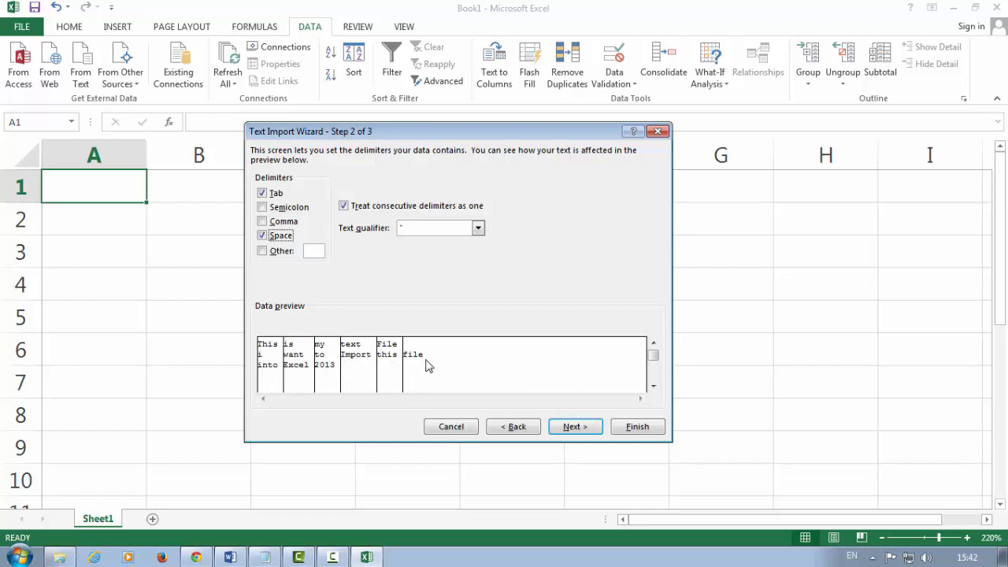
{"action": "mouse_move", "coordinate": [397, 374]}
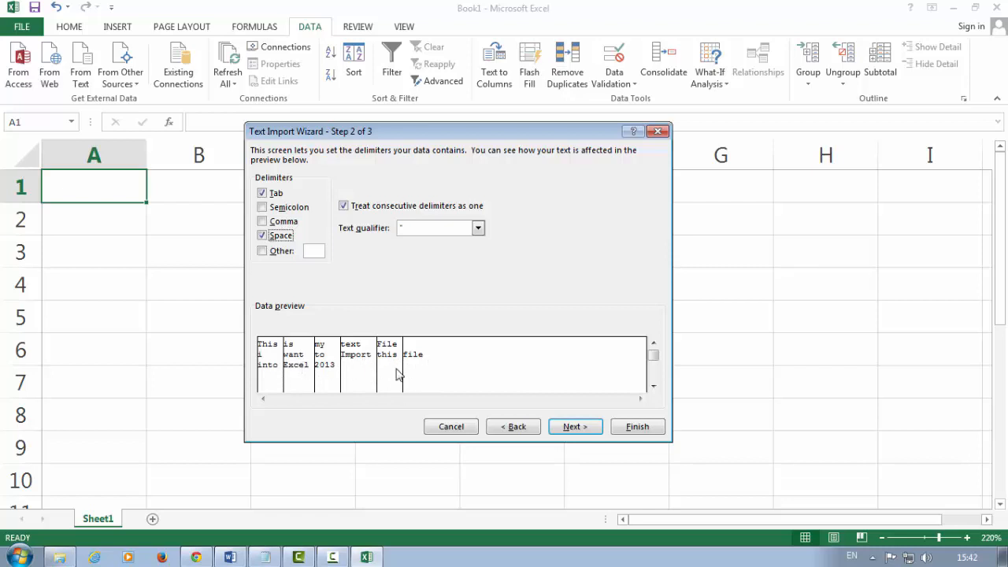
{"action": "left_click", "coordinate": [575, 425]}
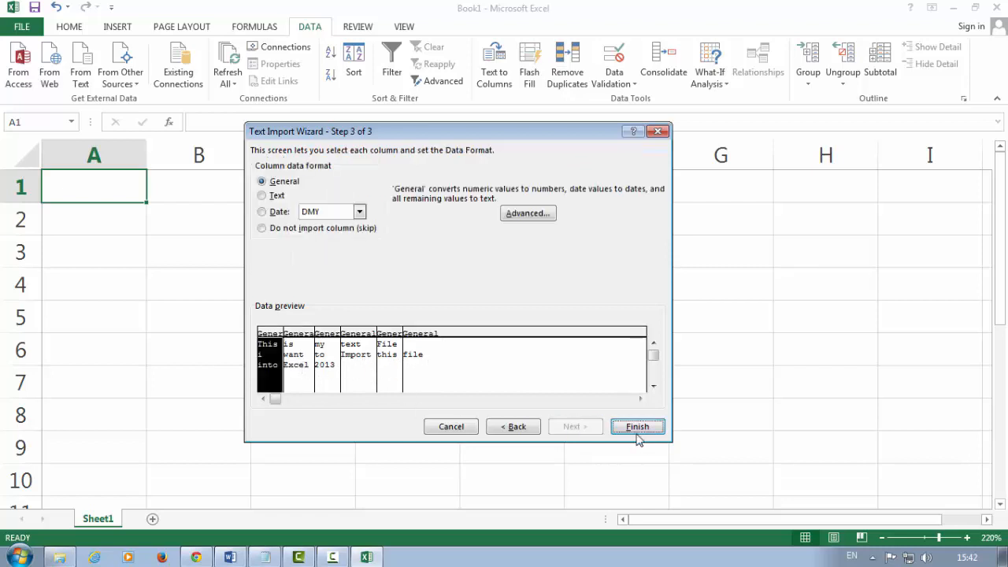
{"action": "left_click", "coordinate": [636, 425]}
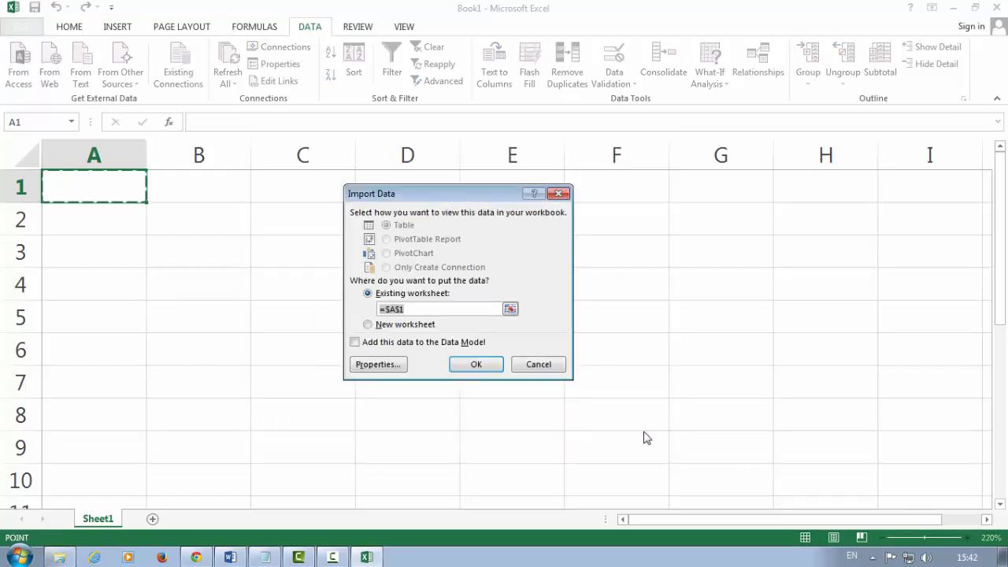
{"action": "mouse_move", "coordinate": [476, 364]}
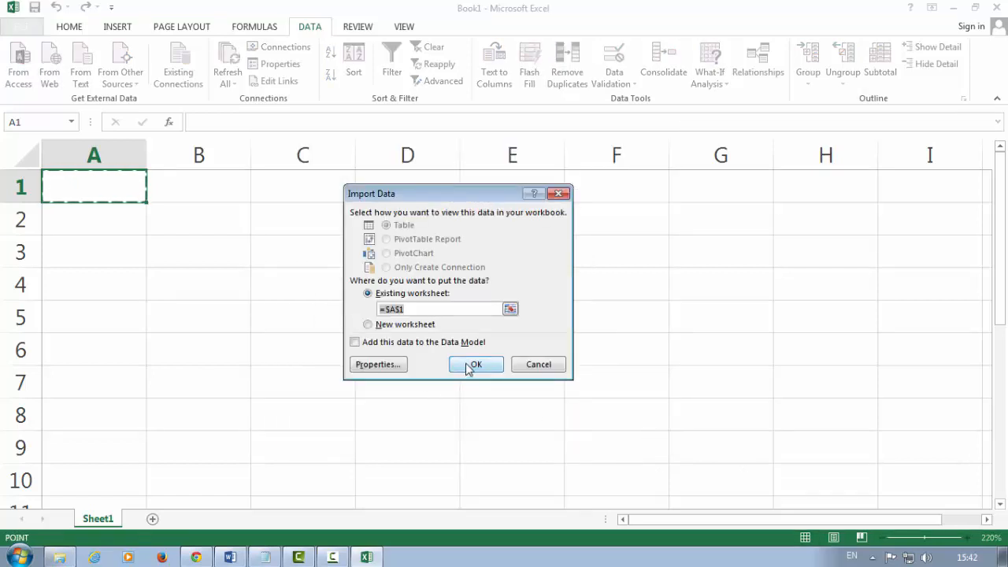
{"action": "mouse_move", "coordinate": [381, 303]}
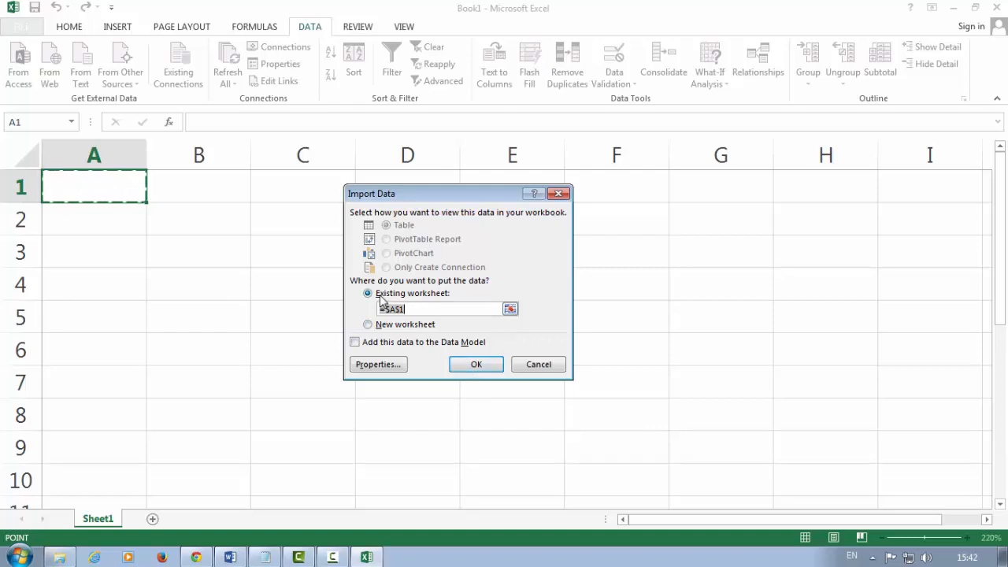
{"action": "mouse_move", "coordinate": [387, 337]}
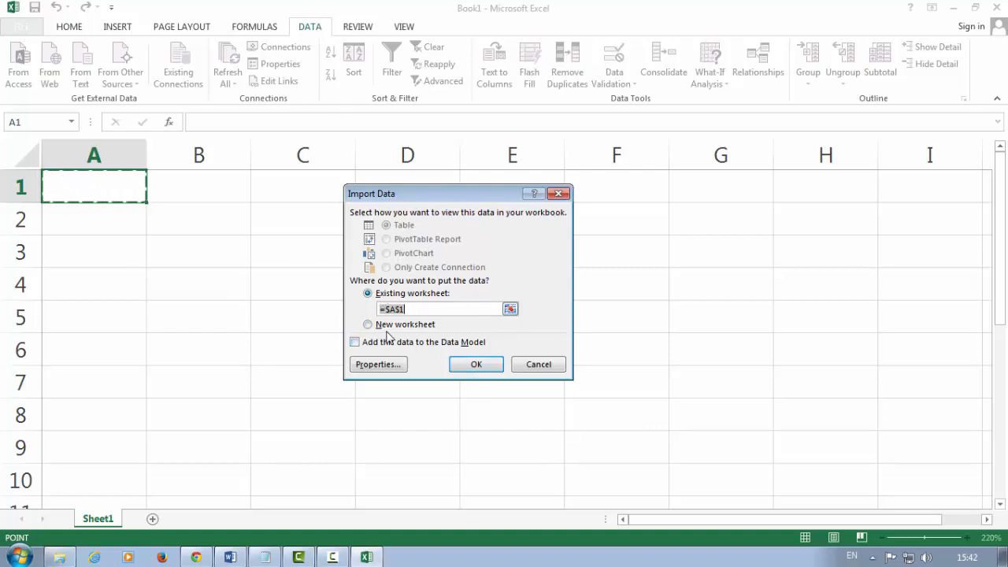
{"action": "mouse_move", "coordinate": [288, 485]}
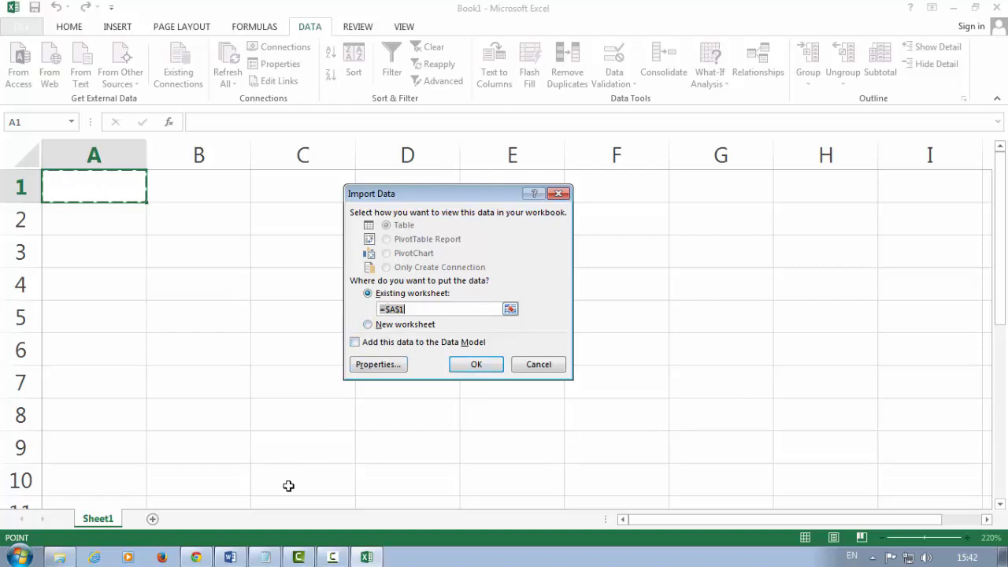
{"action": "mouse_move", "coordinate": [337, 252]}
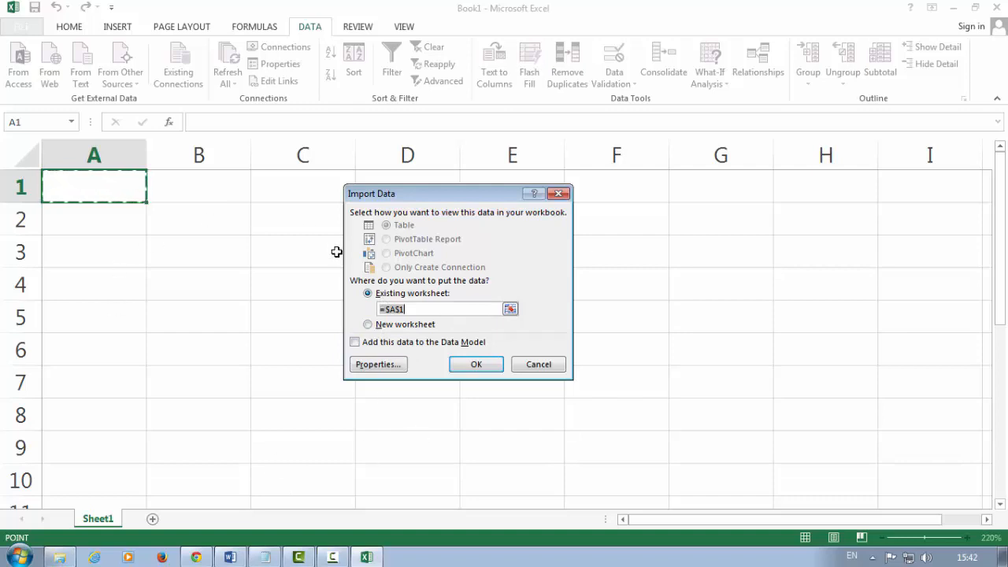
{"action": "mouse_move", "coordinate": [378, 305]}
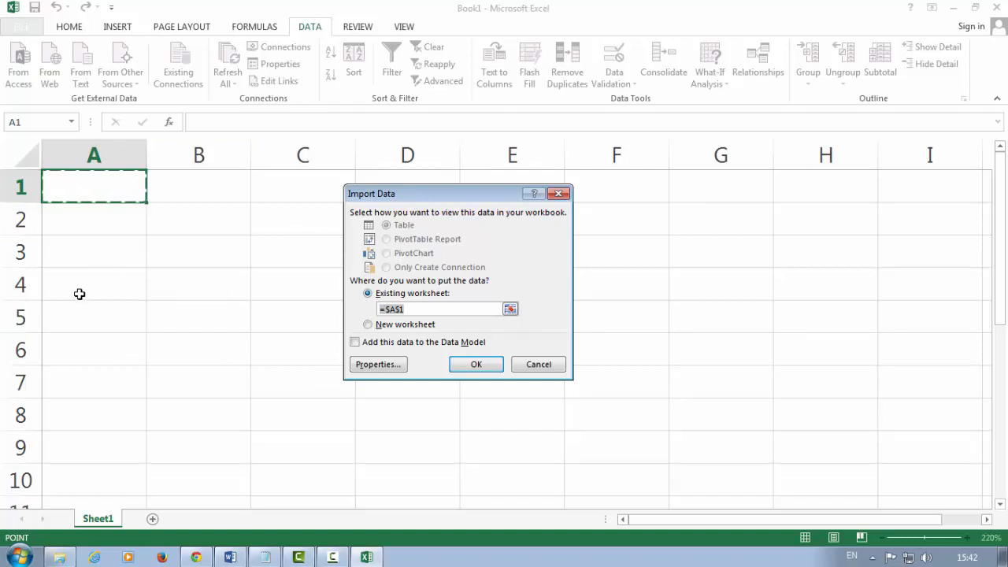
Step: Place the imported data on the existing worksheet at $A$1
{"action": "left_click", "coordinate": [476, 364]}
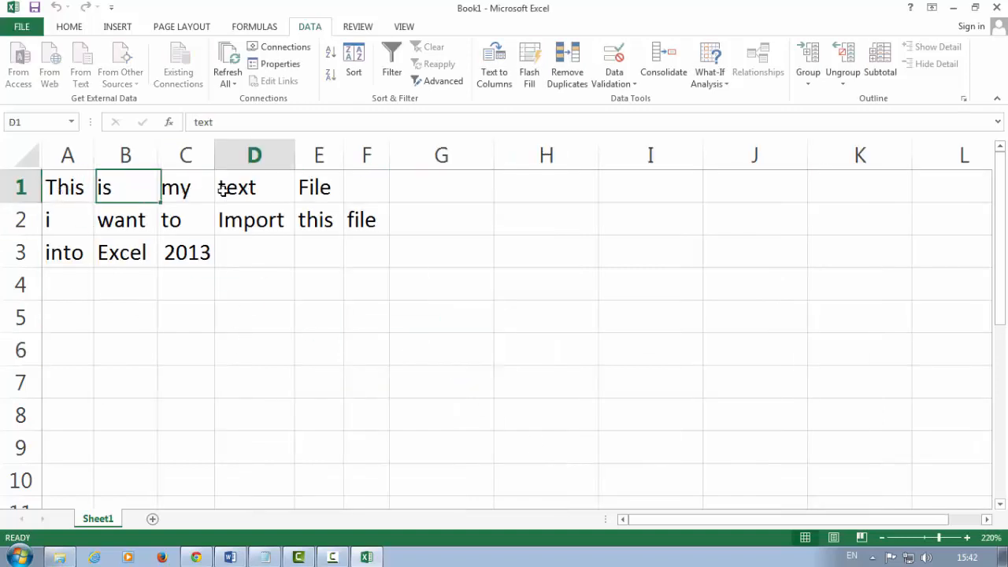
{"action": "left_click", "coordinate": [253, 220]}
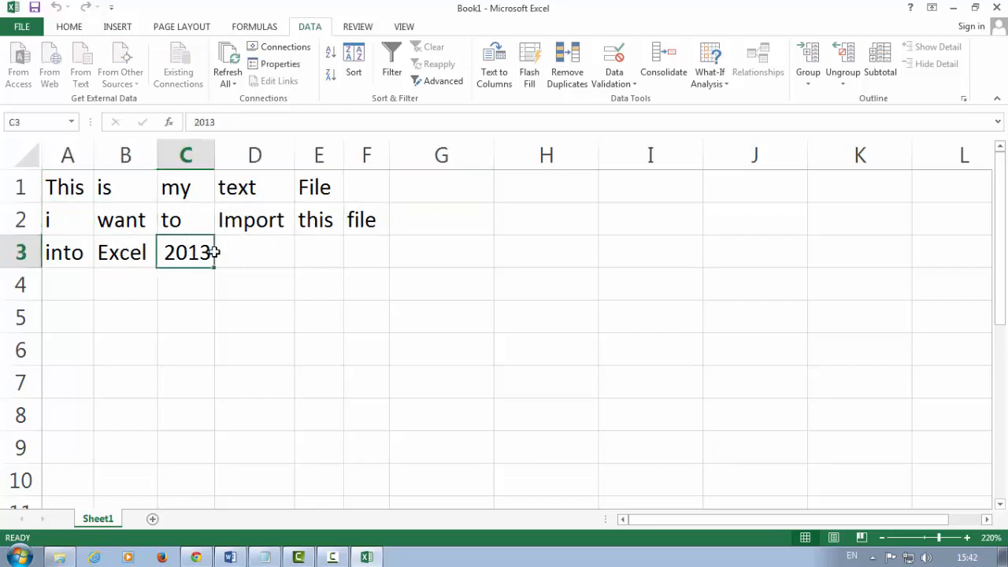
{"action": "left_click", "coordinate": [318, 284]}
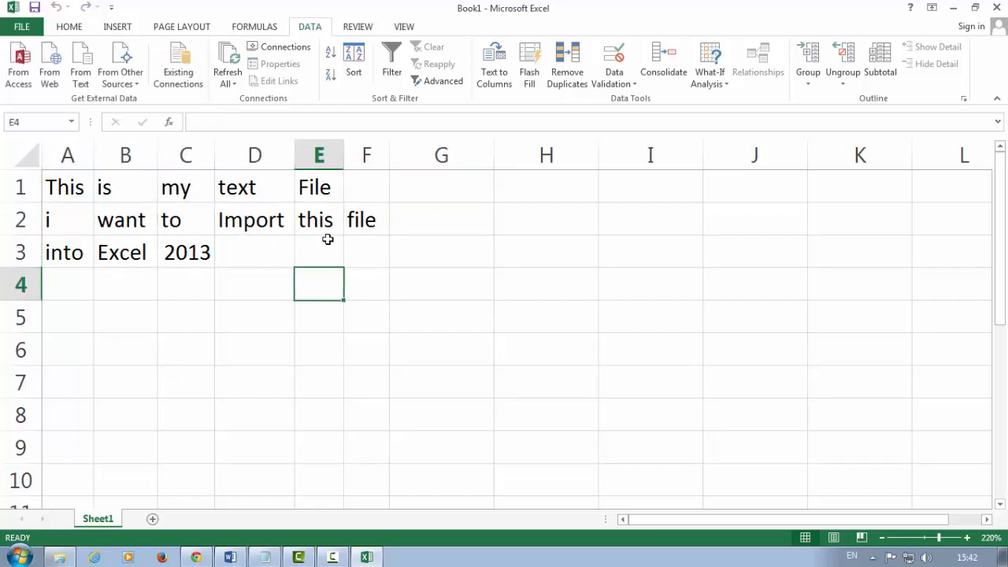
{"action": "mouse_move", "coordinate": [17, 65]}
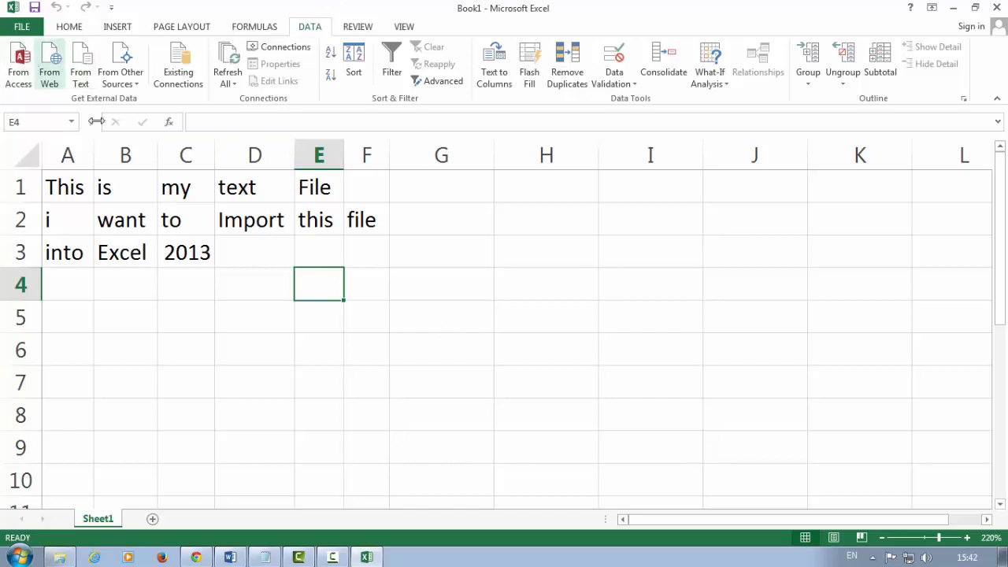
{"action": "mouse_move", "coordinate": [545, 296]}
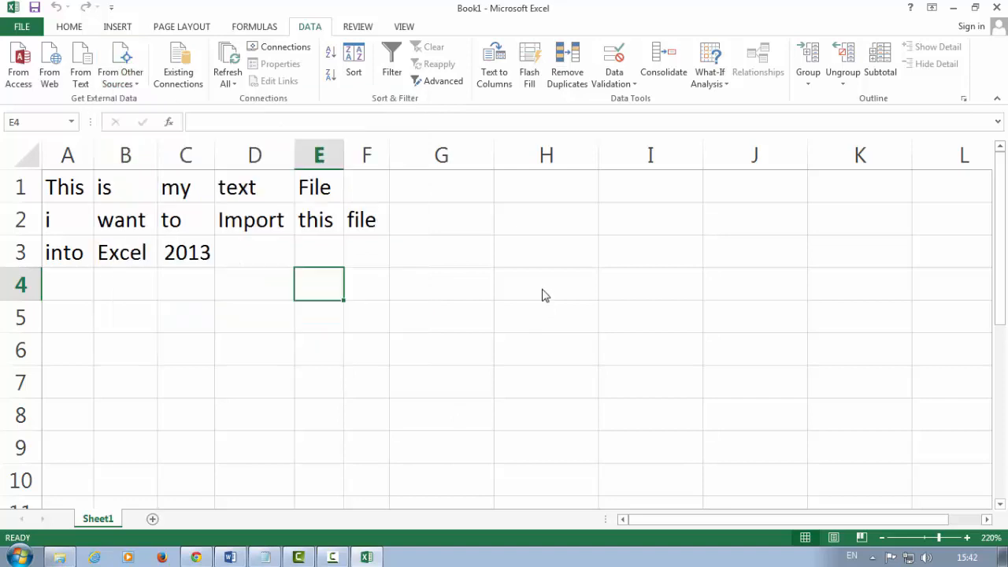
{"action": "mouse_move", "coordinate": [302, 315]}
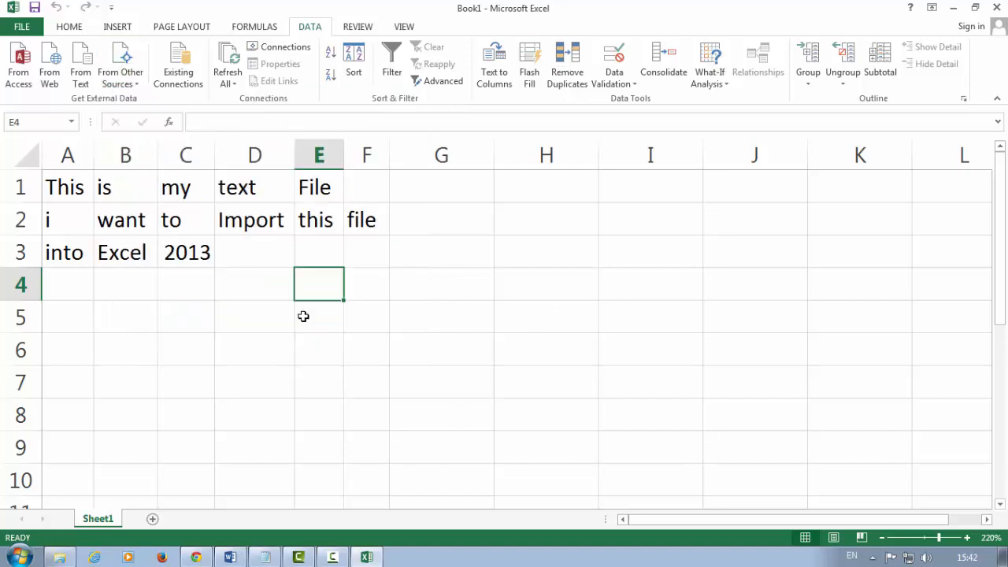